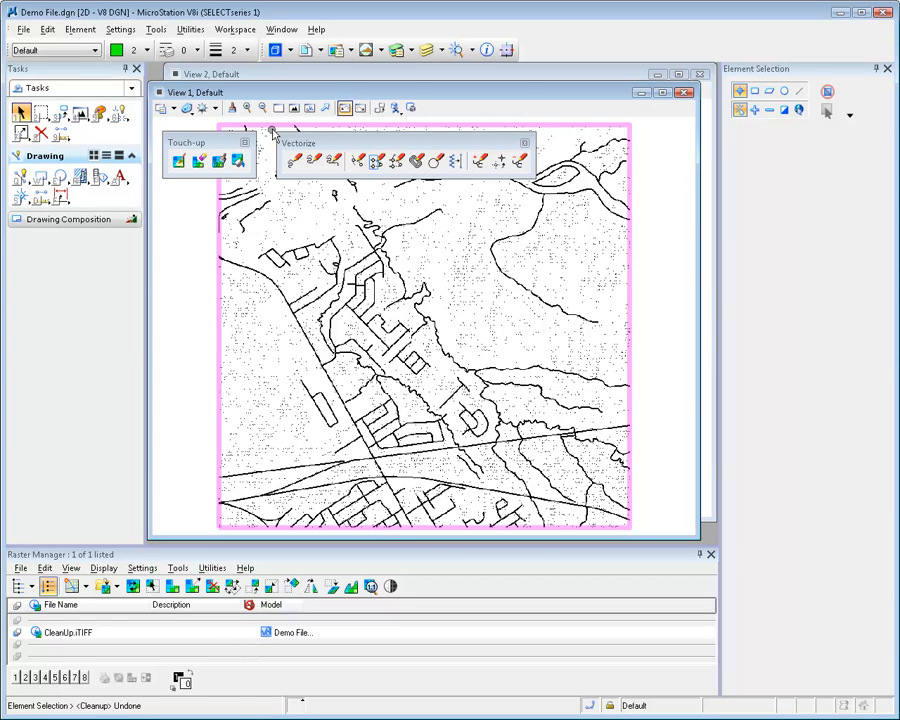
Step: Window-zoom twice onto a speckled patch in the upper middle of the map
left_click(209, 108)
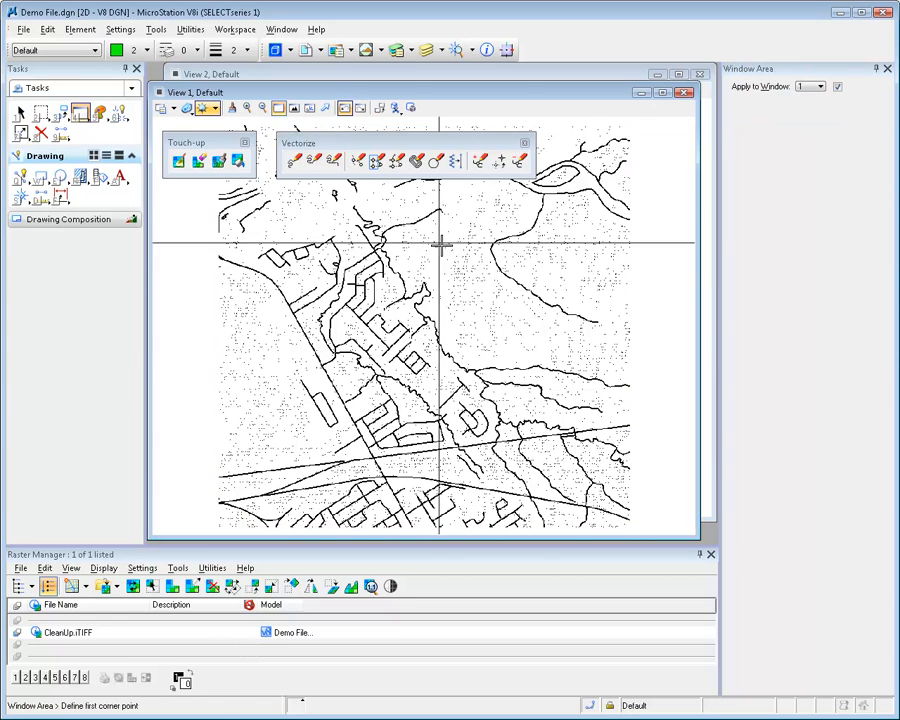
left_click_drag(530, 237, 635, 297)
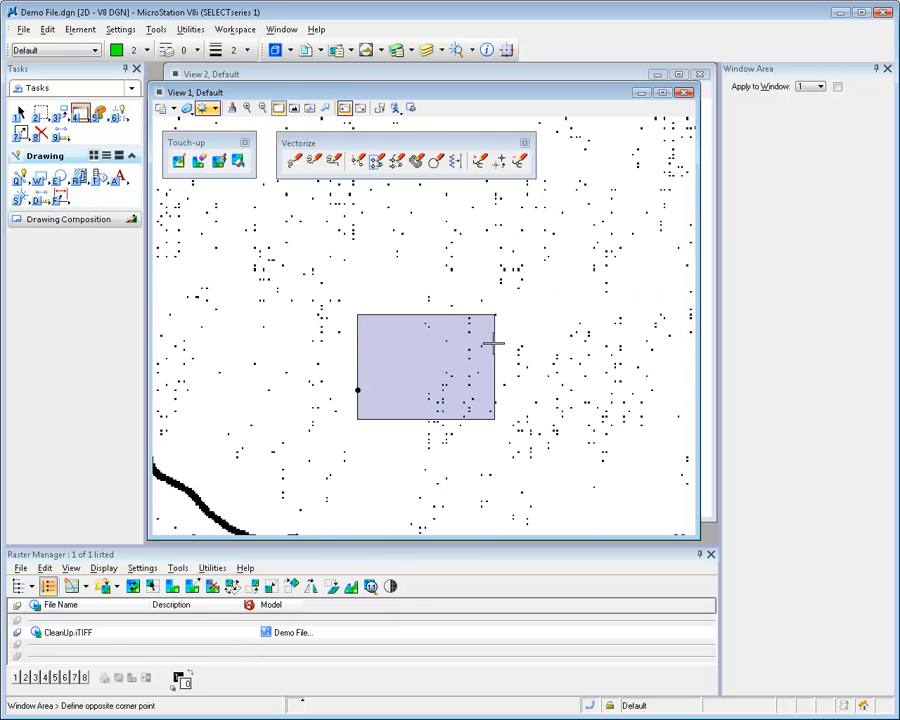
left_click(493, 345)
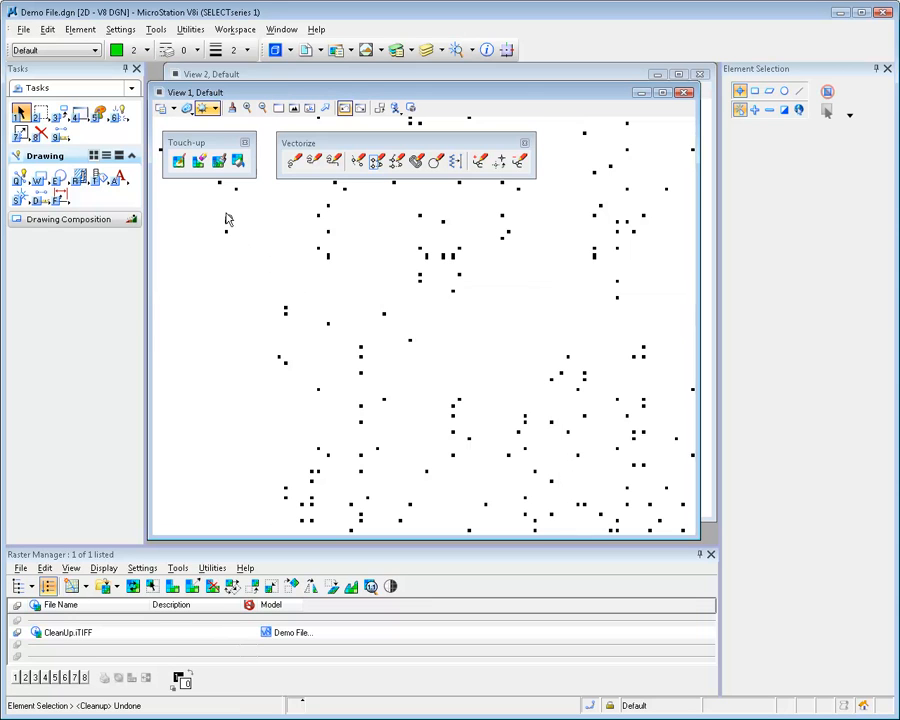
Step: Run Cleanup with Remove Speckle at size 11.7685 and accept it in the view
left_click(218, 161)
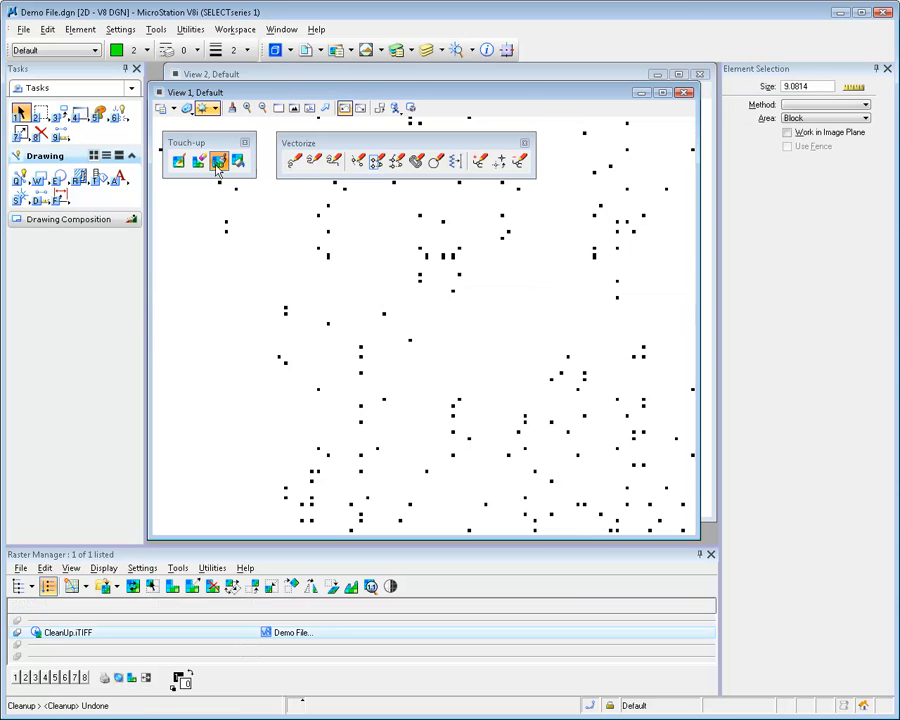
left_click(218, 161)
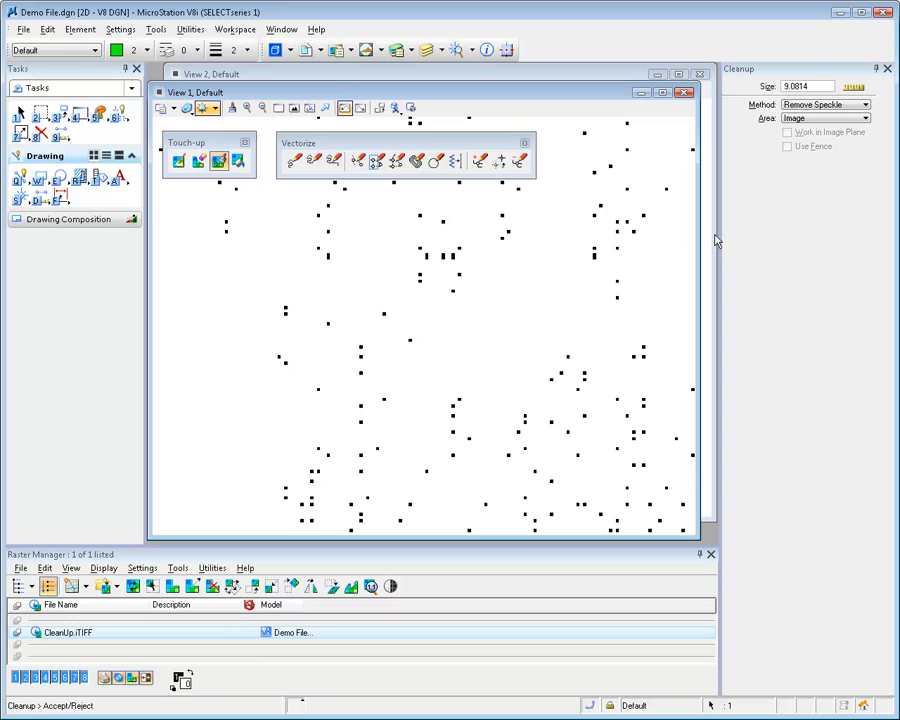
triple_click(798, 86)
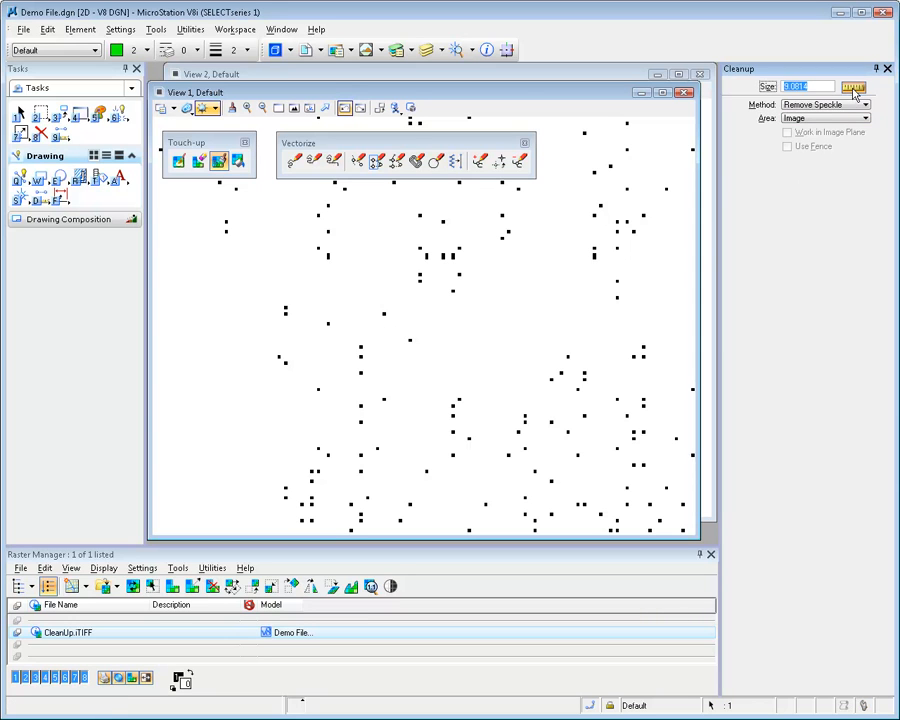
left_click(853, 87)
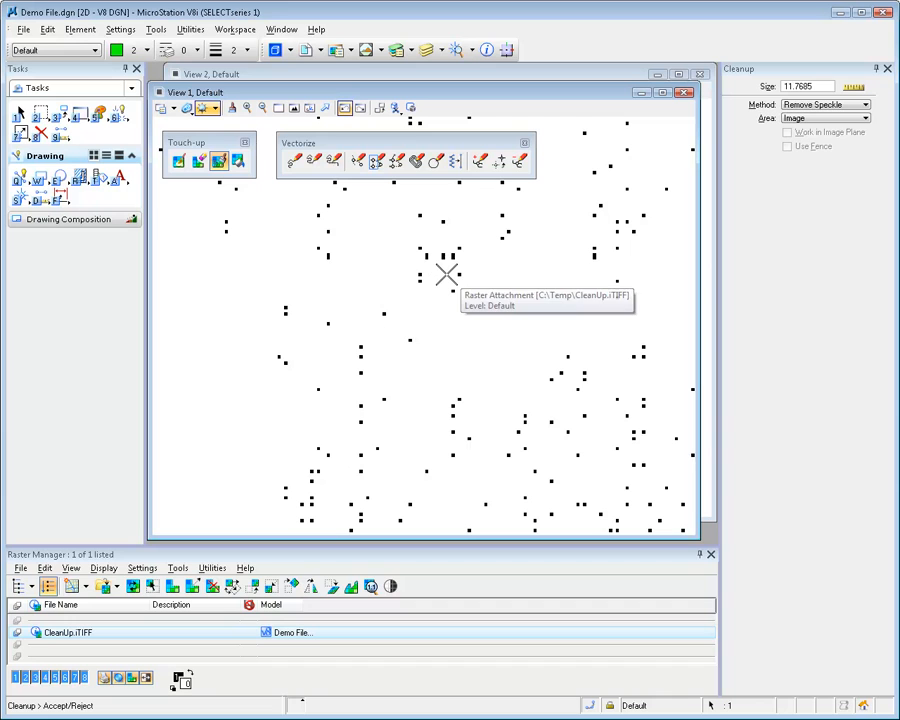
mouse_move(800, 145)
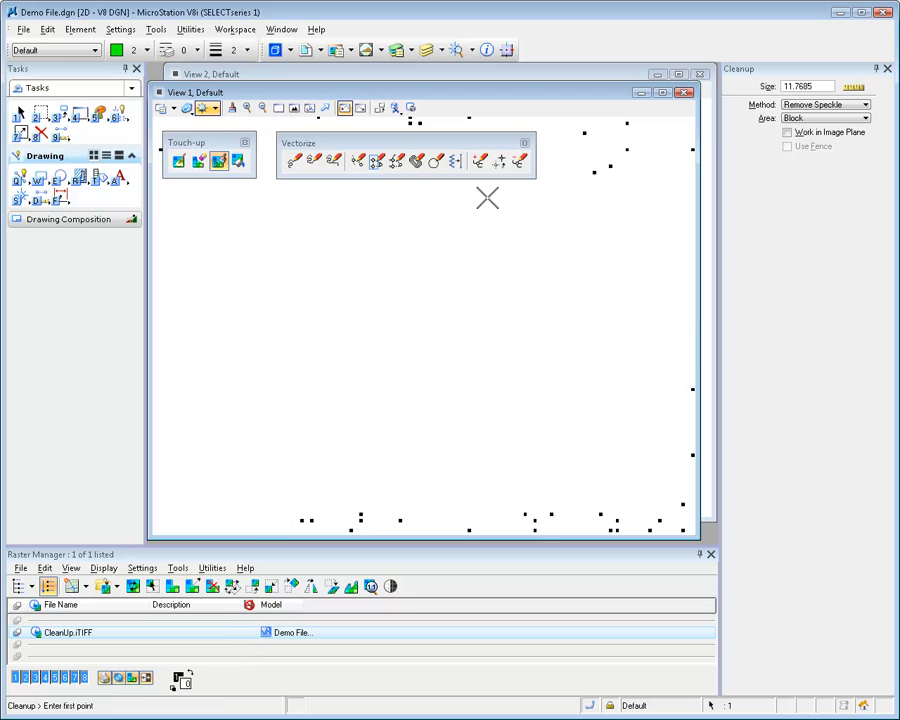
left_click(294, 108)
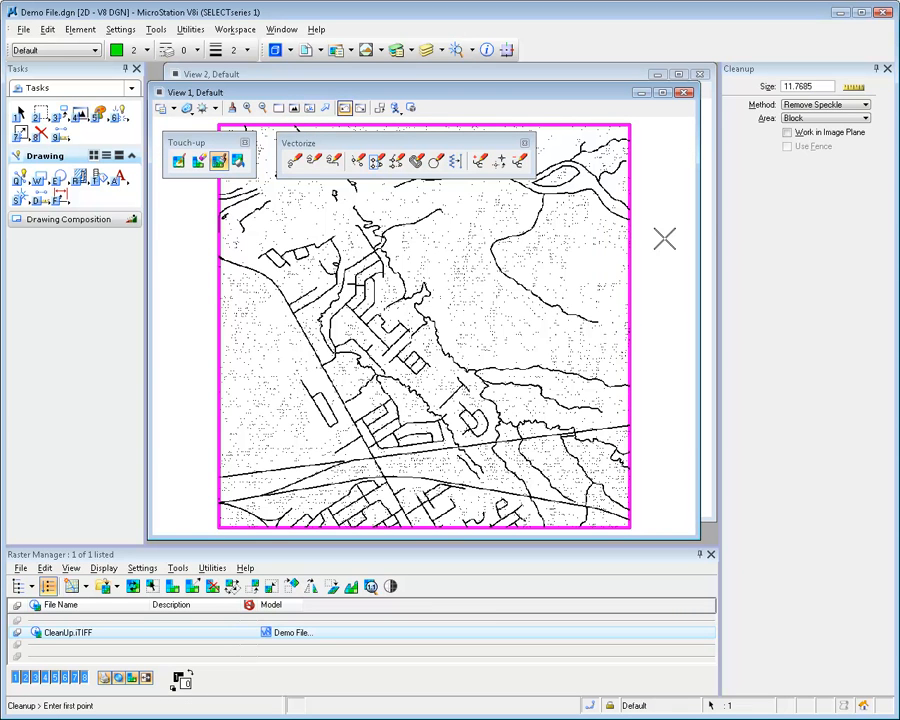
Step: Change the Cleanup Area to Image to despeckle the whole map
left_click(825, 118)
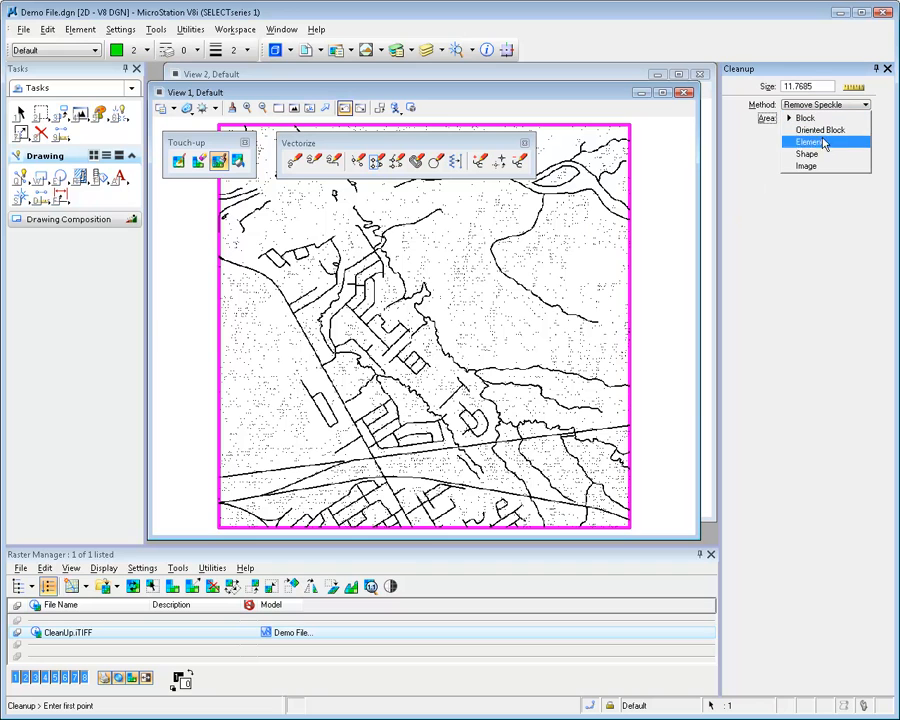
left_click(806, 166)
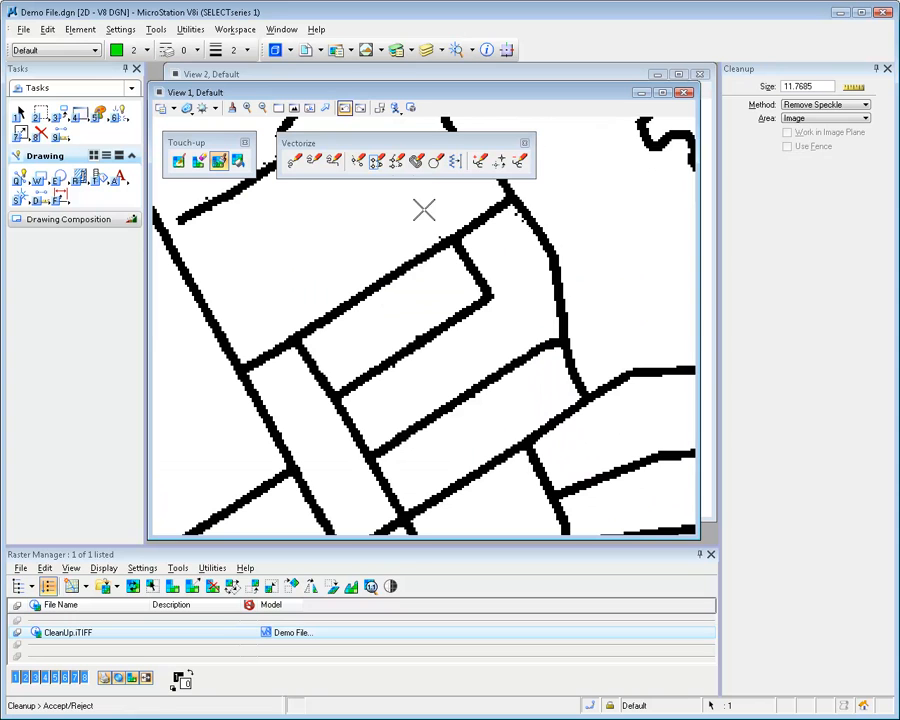
Step: Convert the lower-centre street block to vectors with maximum line width 22.8021
left_click(376, 161)
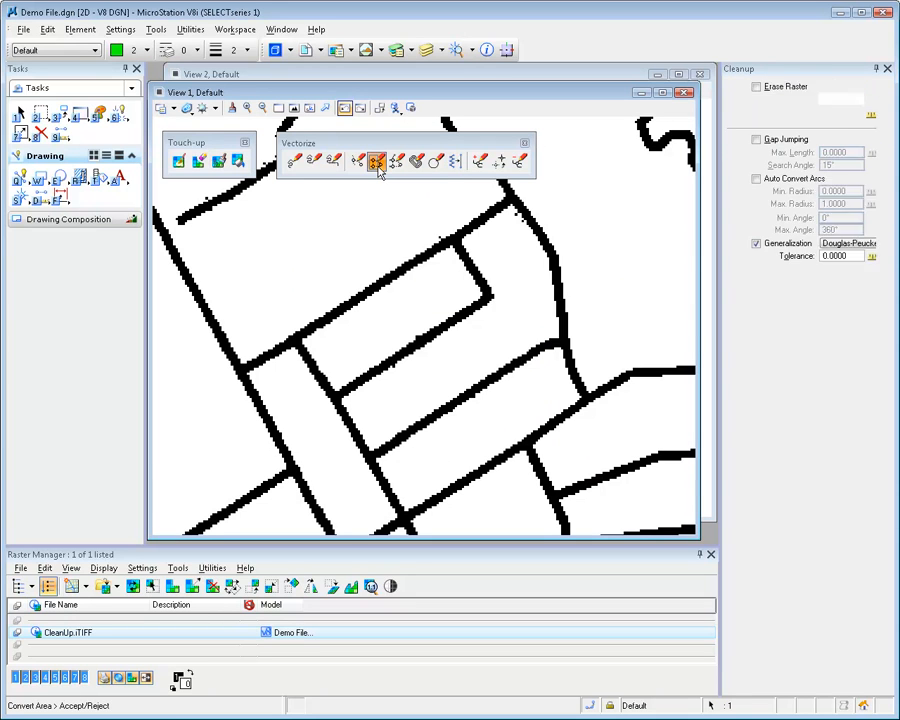
left_click(376, 161)
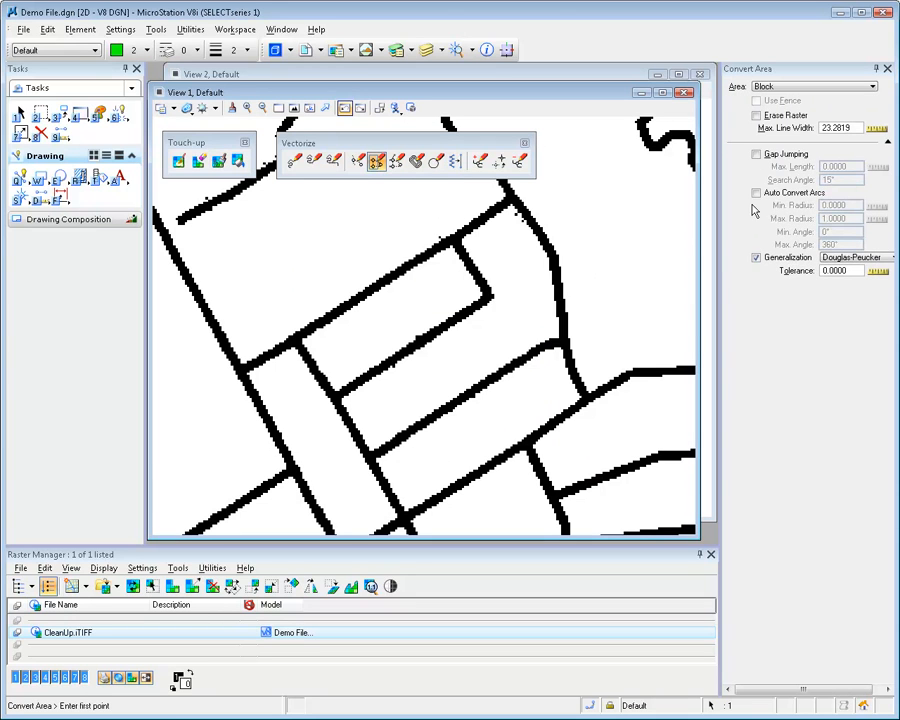
left_click(880, 86)
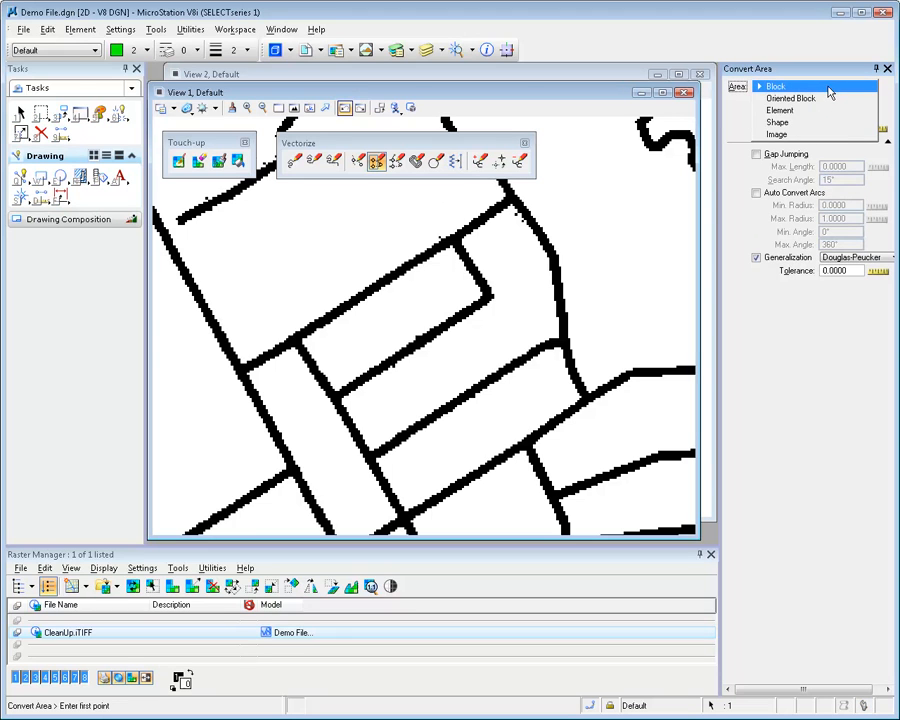
left_click(775, 86)
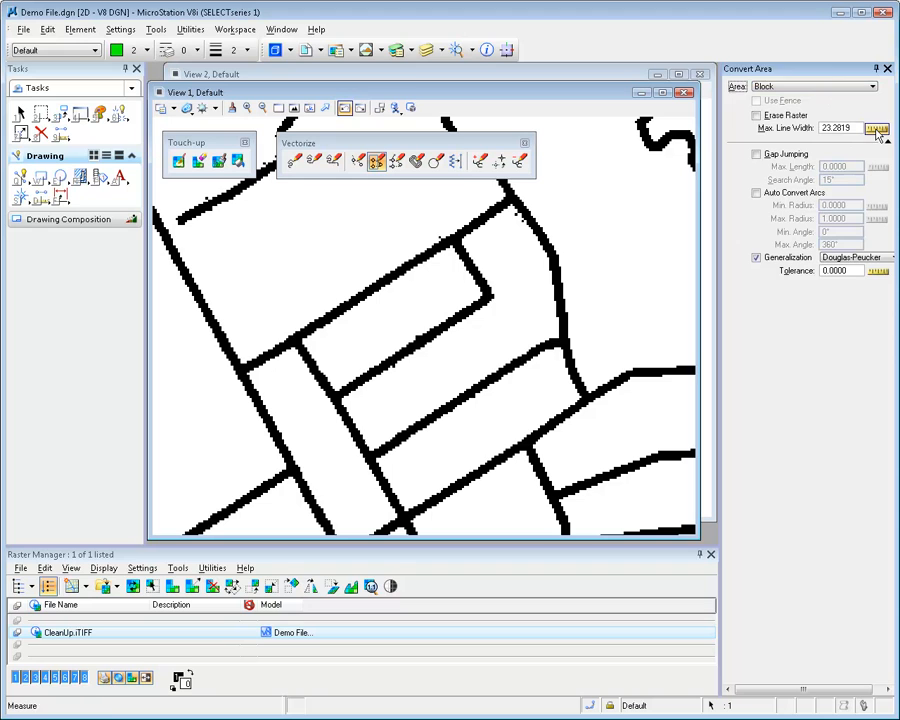
left_click(876, 128)
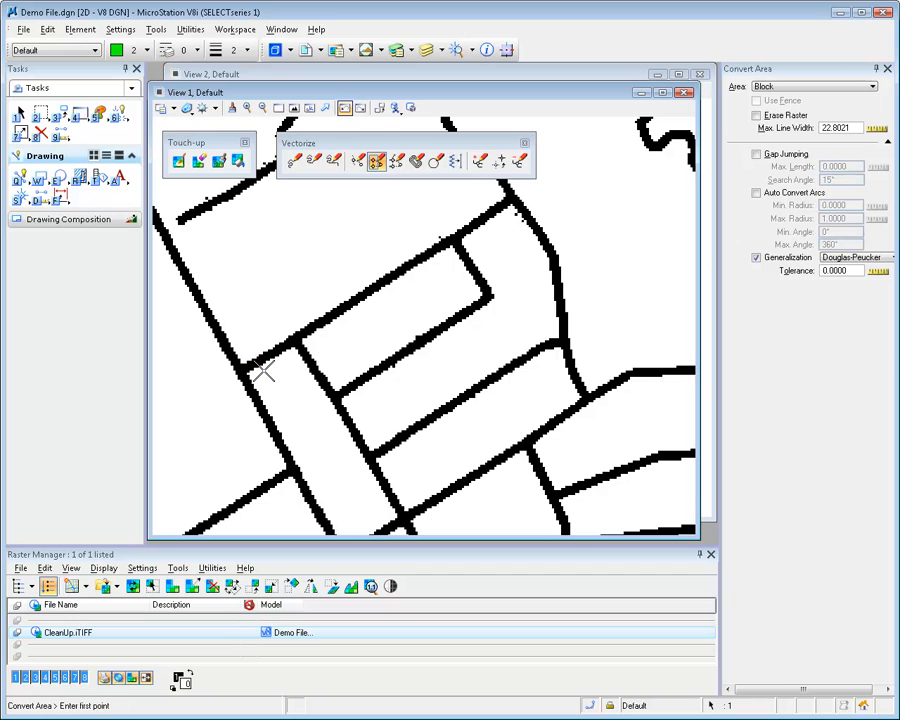
mouse_move(281, 308)
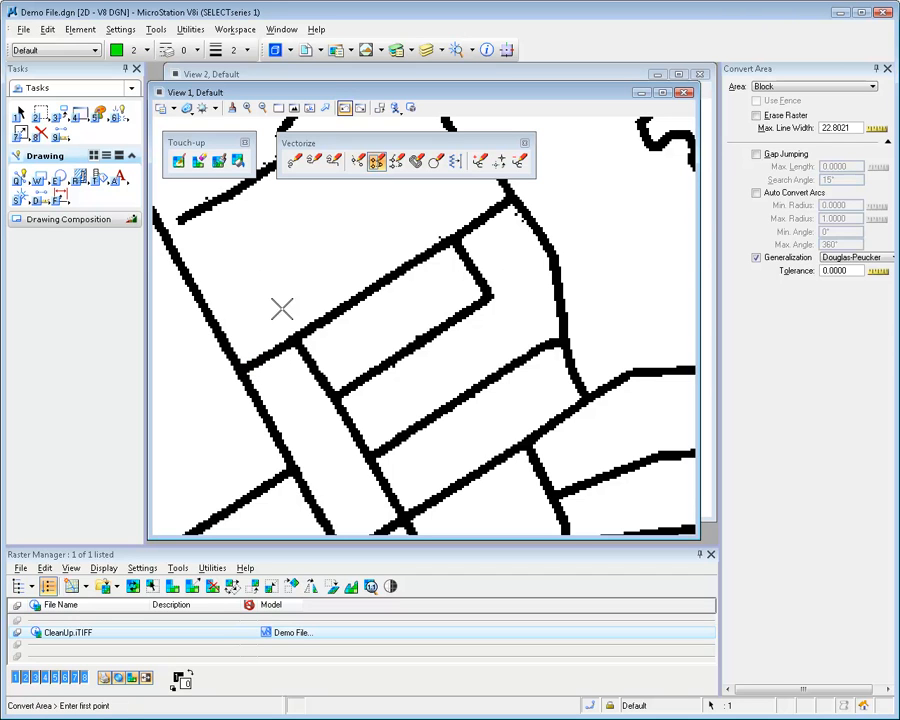
left_click(282, 308)
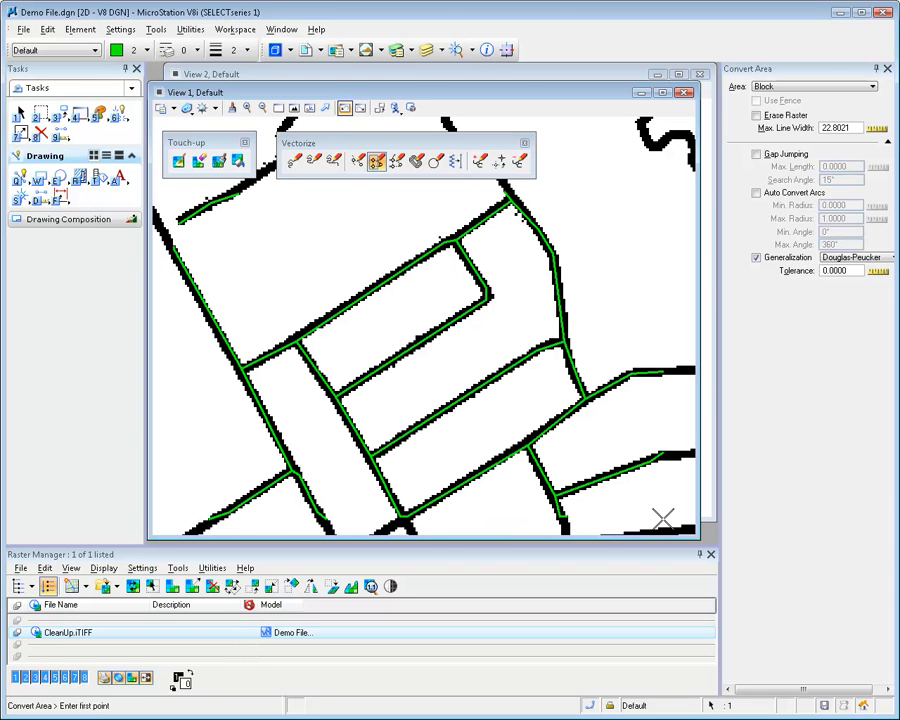
mouse_move(331, 212)
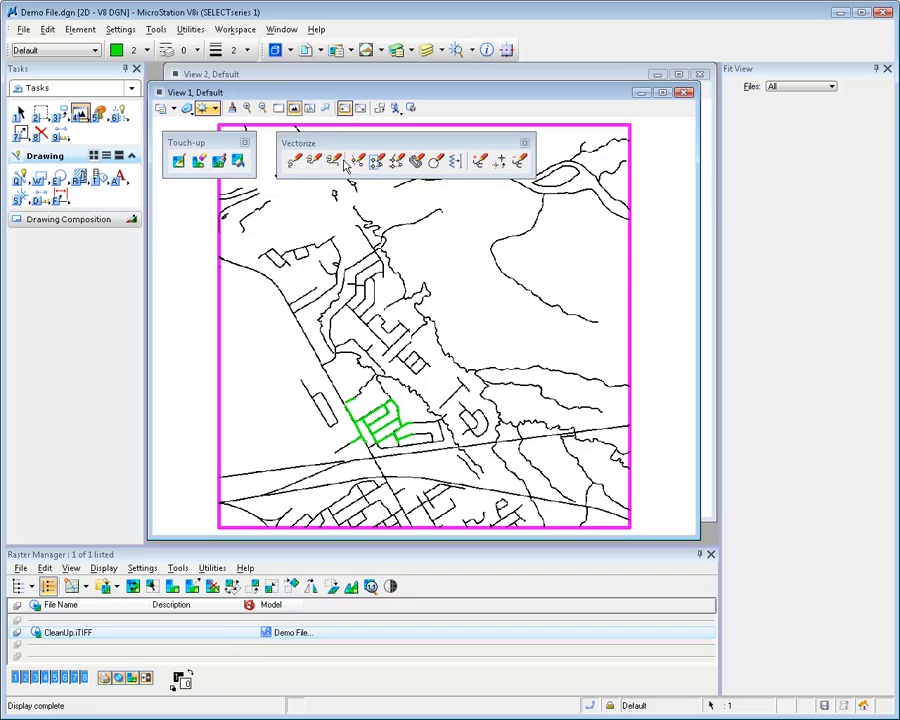
Step: Review the Convert Area shape options before opening Combine_Images.dgn
left_click(375, 161)
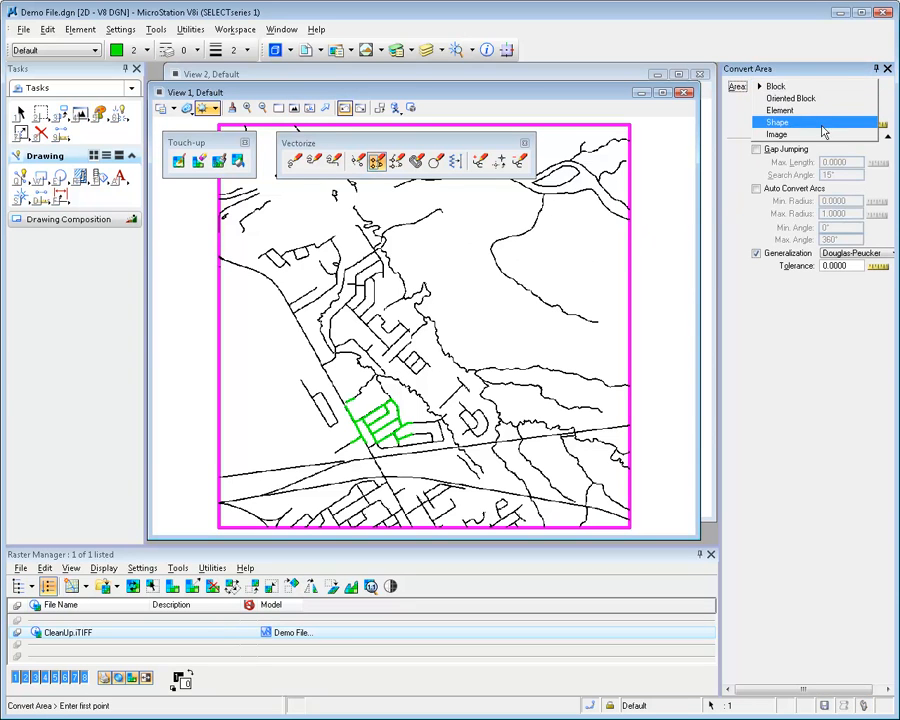
left_click(777, 134)
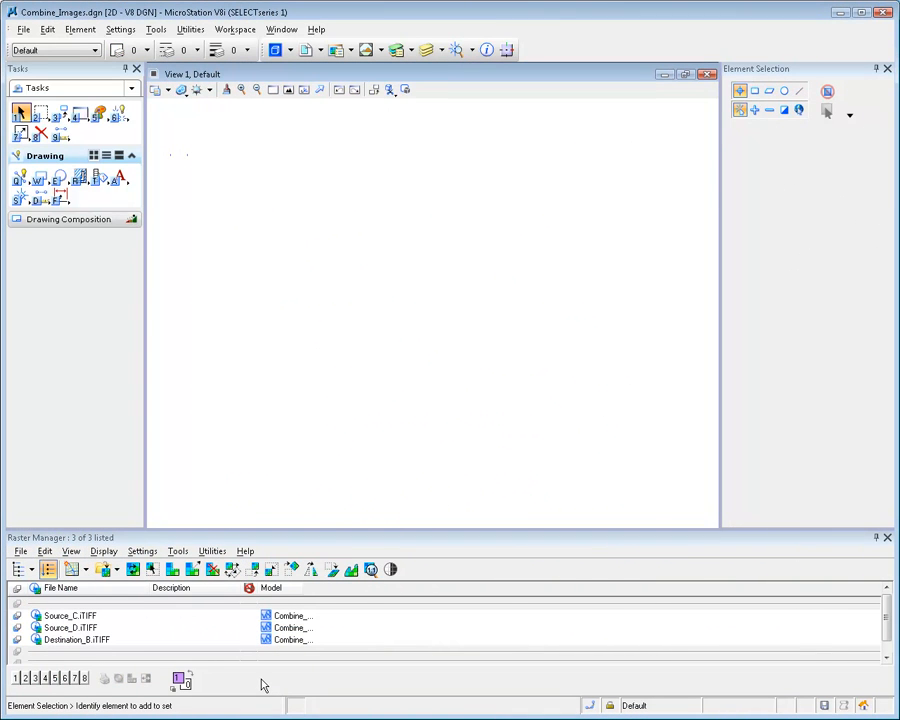
Step: Fit the floor-plan rasters, select all three, and open Raster Manager's Edit menu
left_click(70, 615)
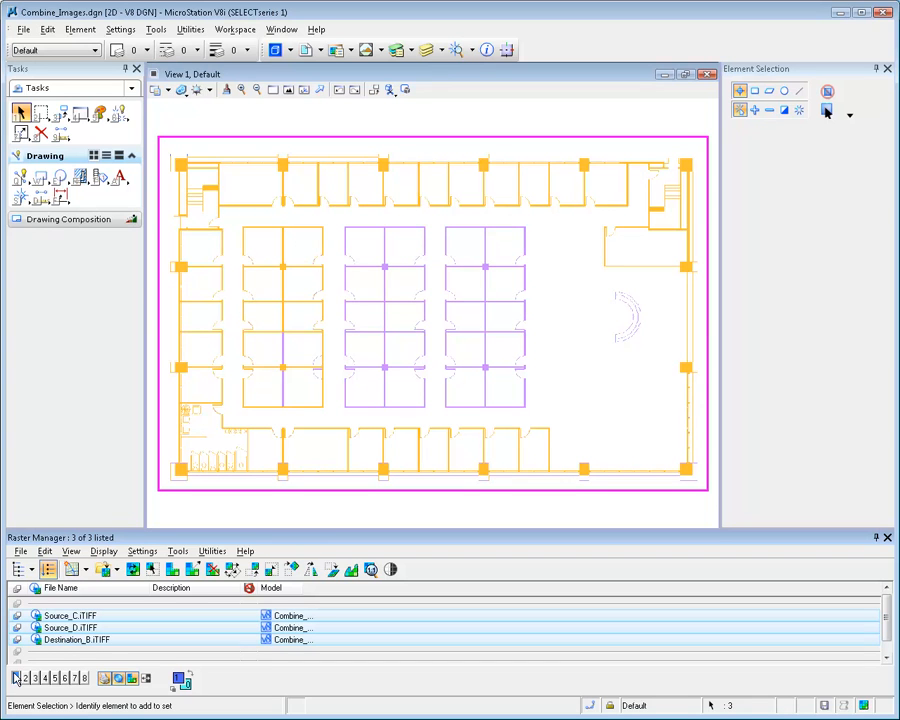
left_click(44, 551)
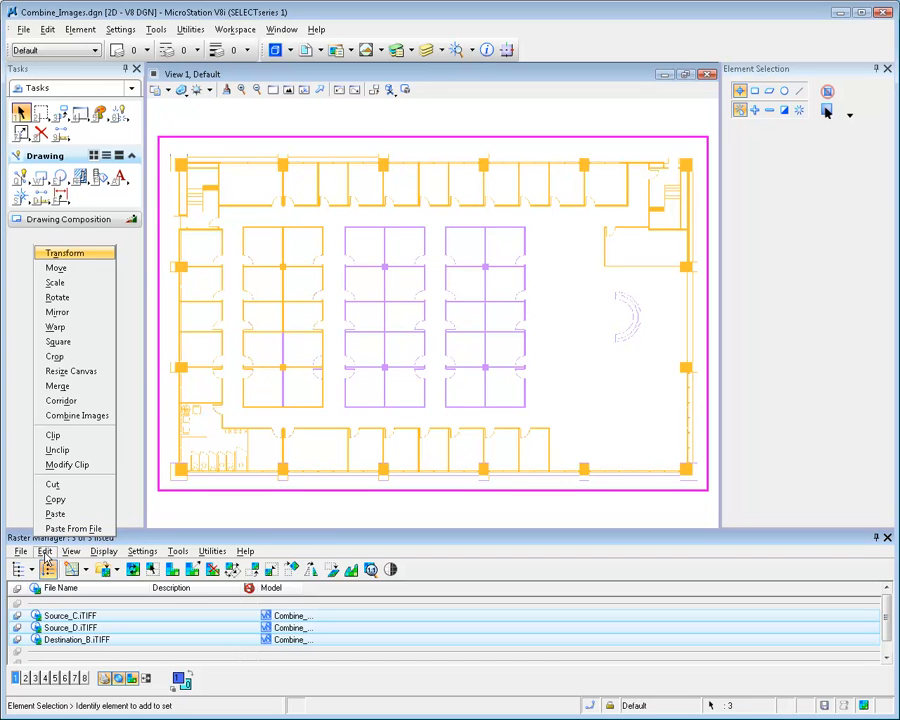
mouse_move(76, 415)
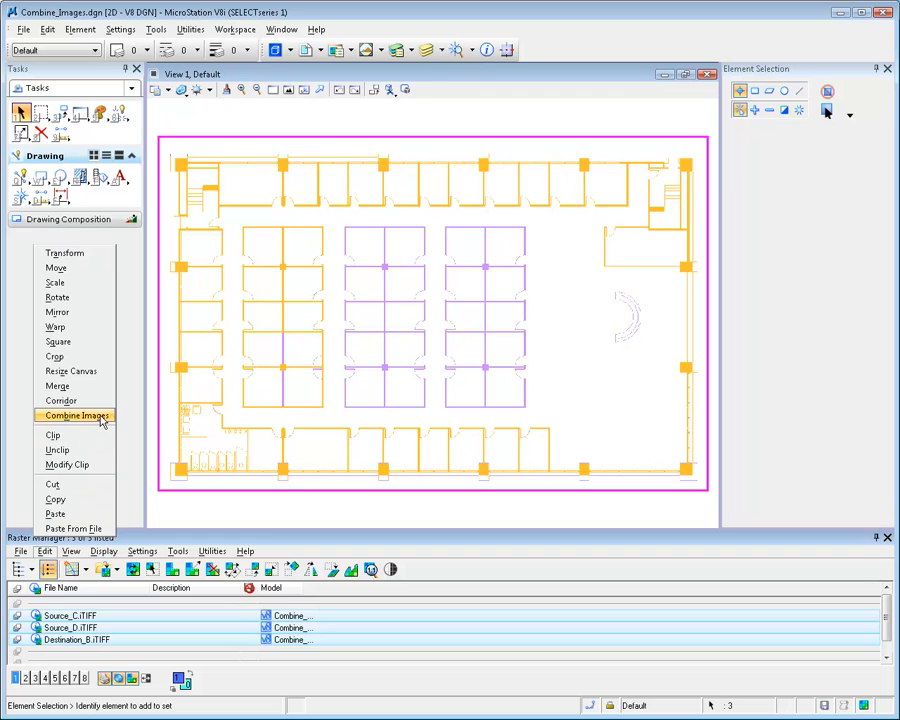
Step: Open Combine Images, preview And, Or and Xor, and keep Compare mode
left_click(76, 415)
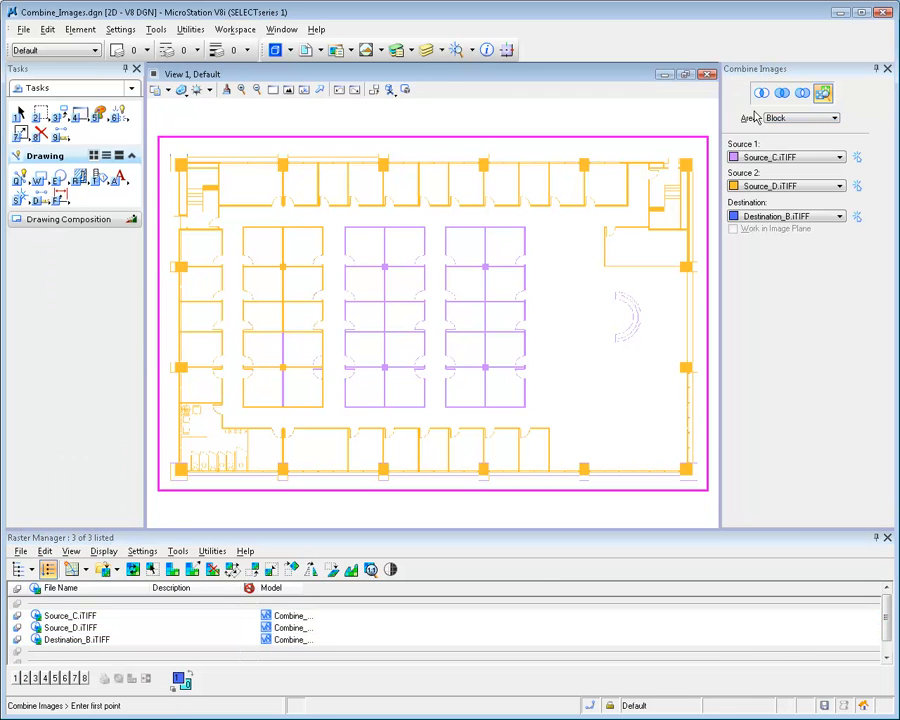
left_click(760, 92)
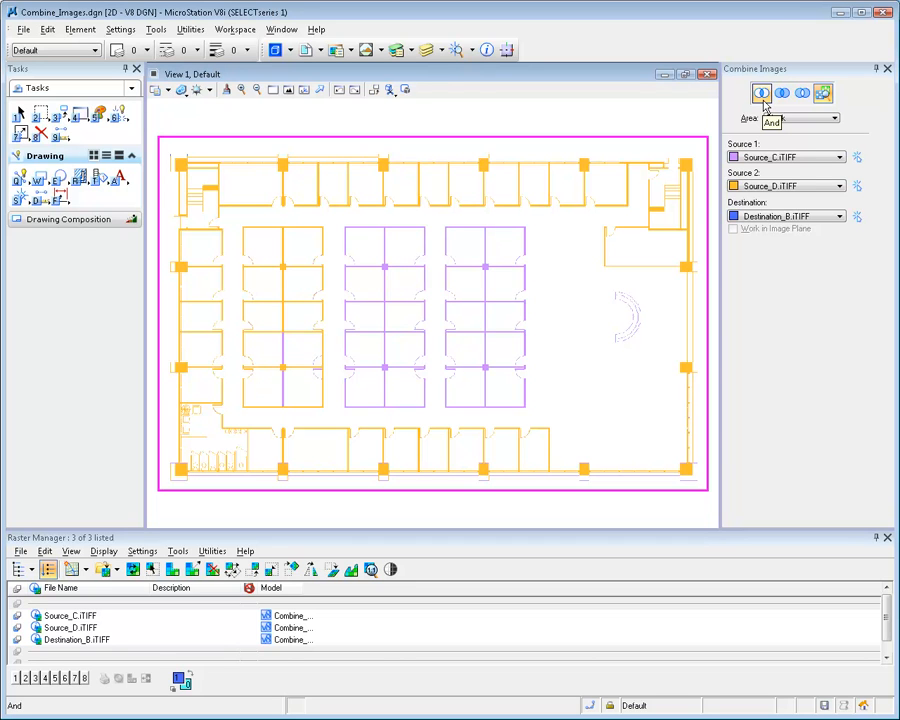
left_click(782, 92)
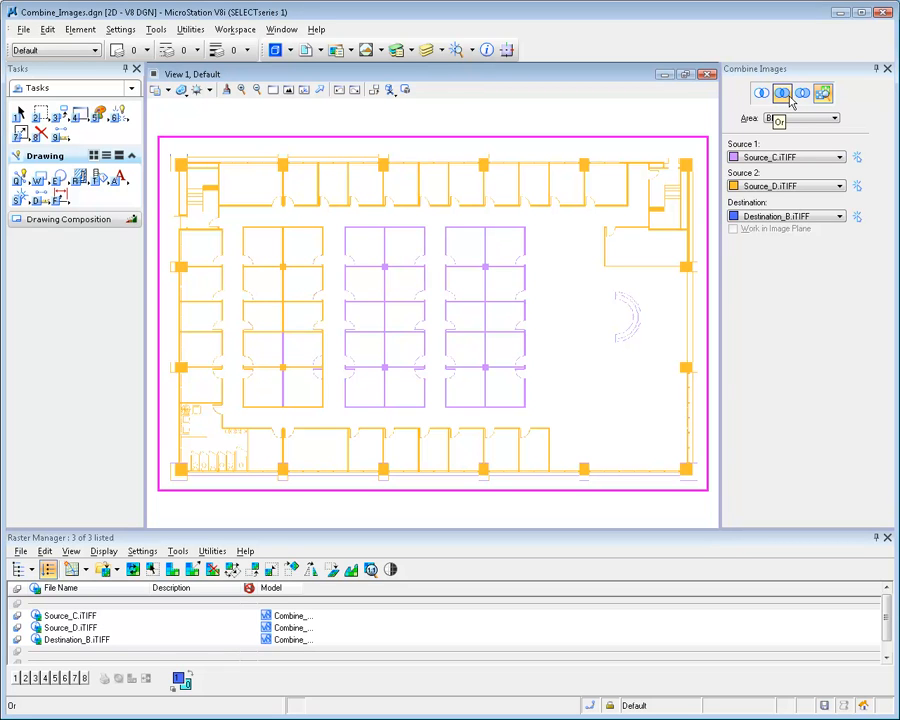
left_click(802, 93)
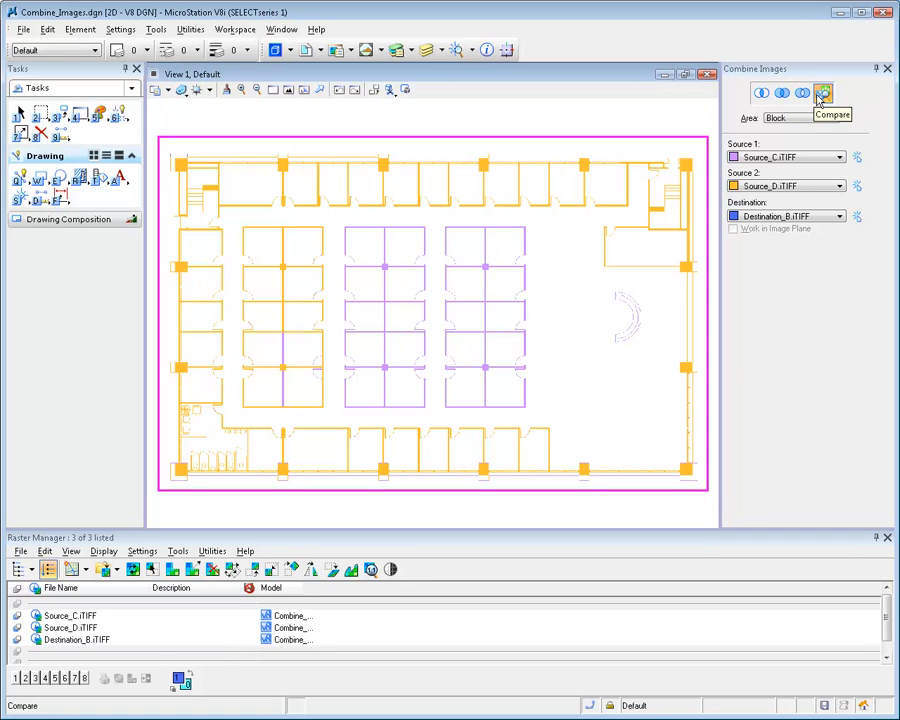
left_click(802, 93)
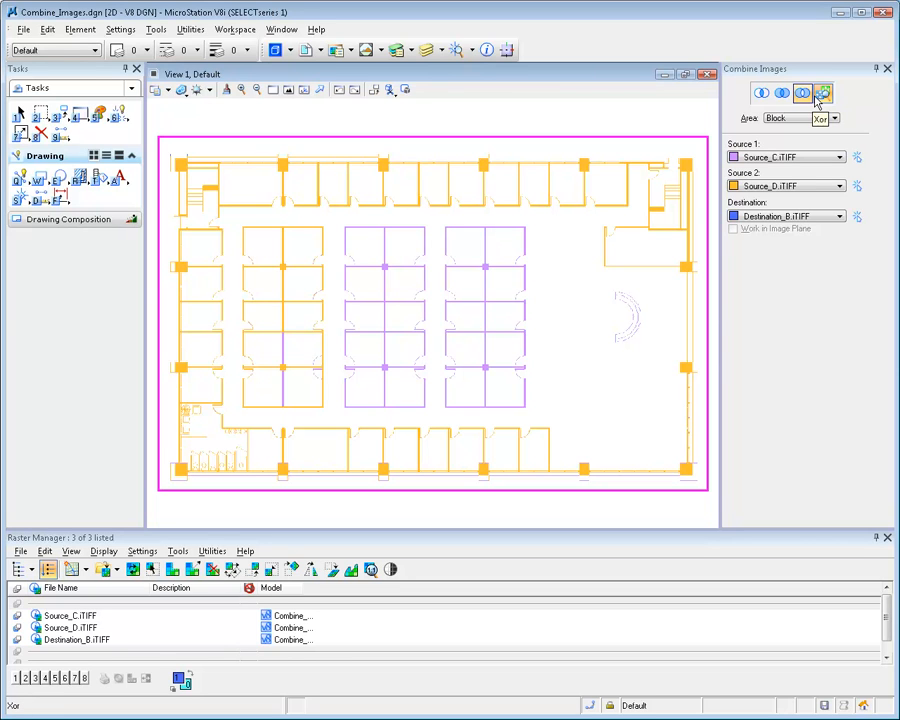
left_click(822, 92)
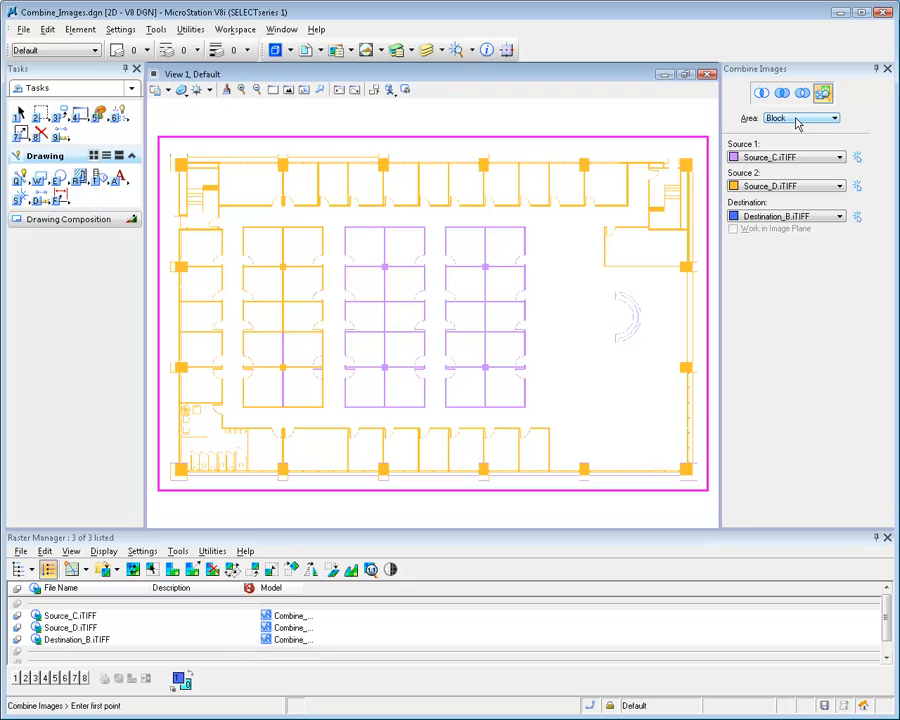
mouse_move(795, 157)
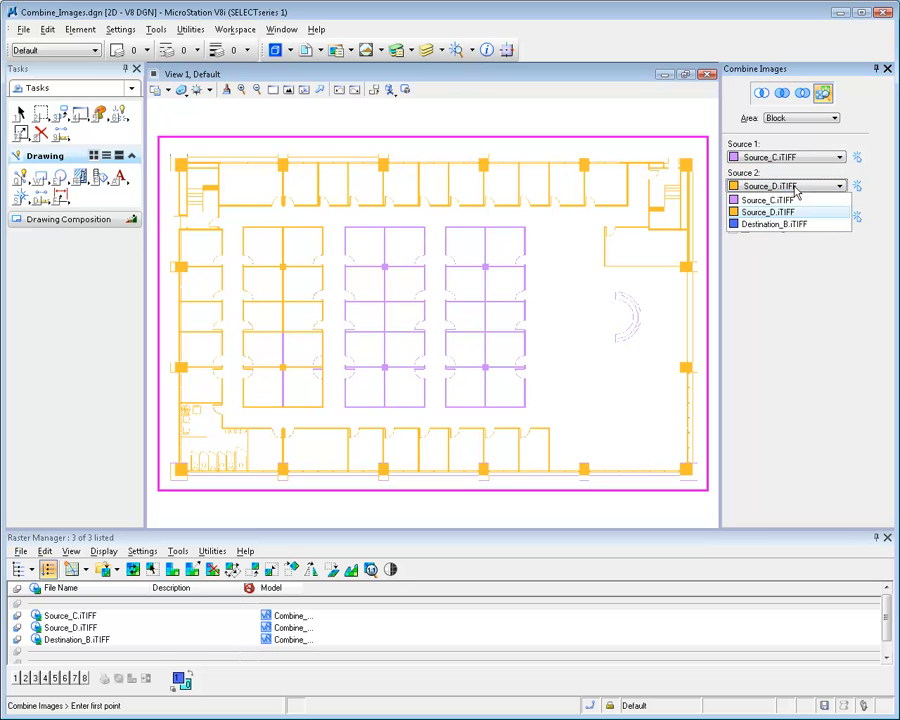
left_click(788, 223)
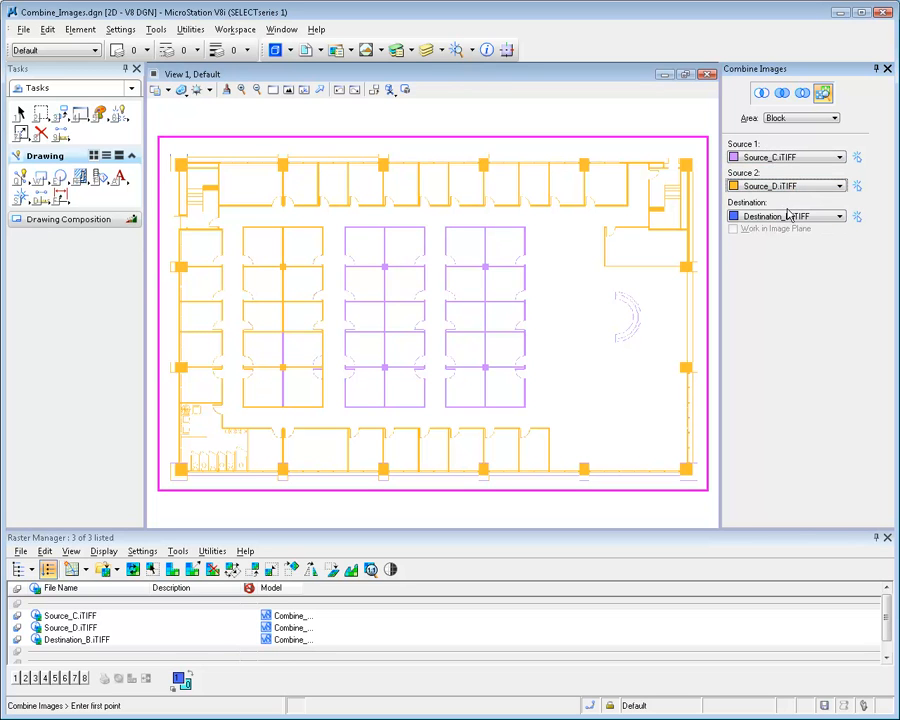
left_click(841, 216)
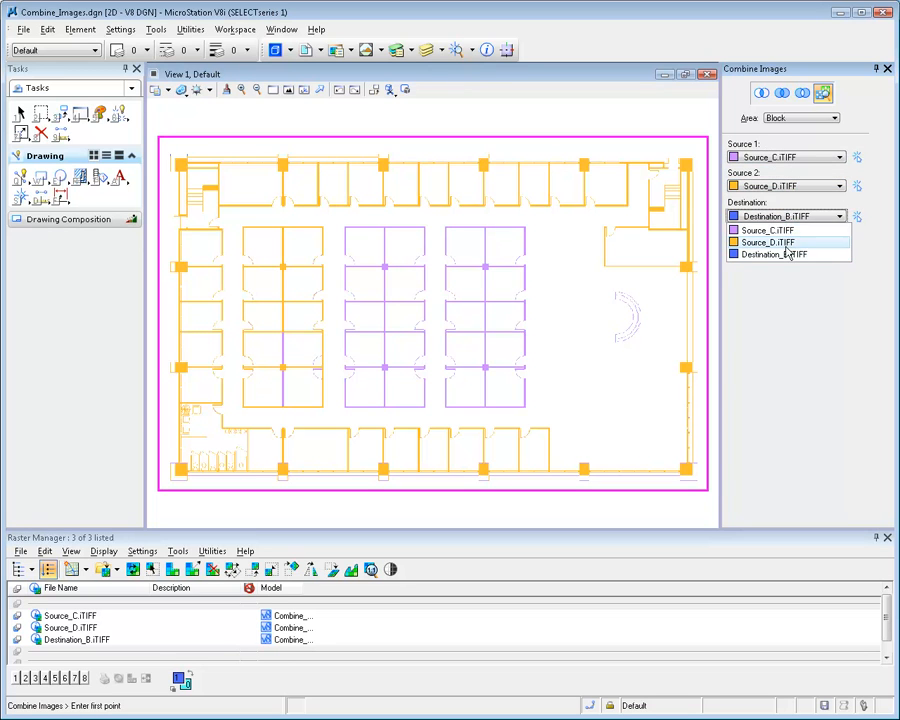
left_click(781, 242)
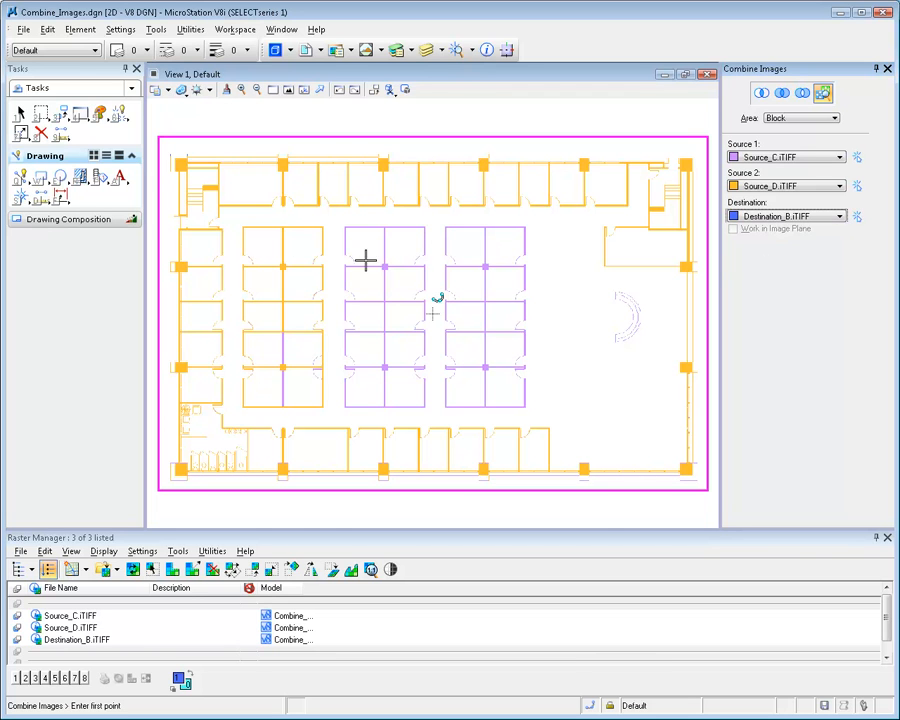